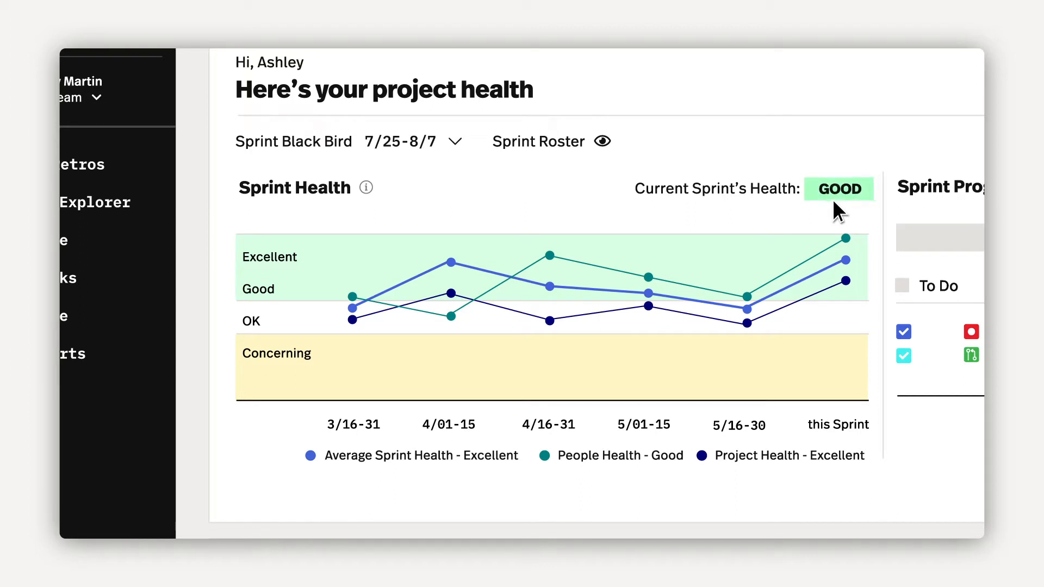
mouse_move(696, 250)
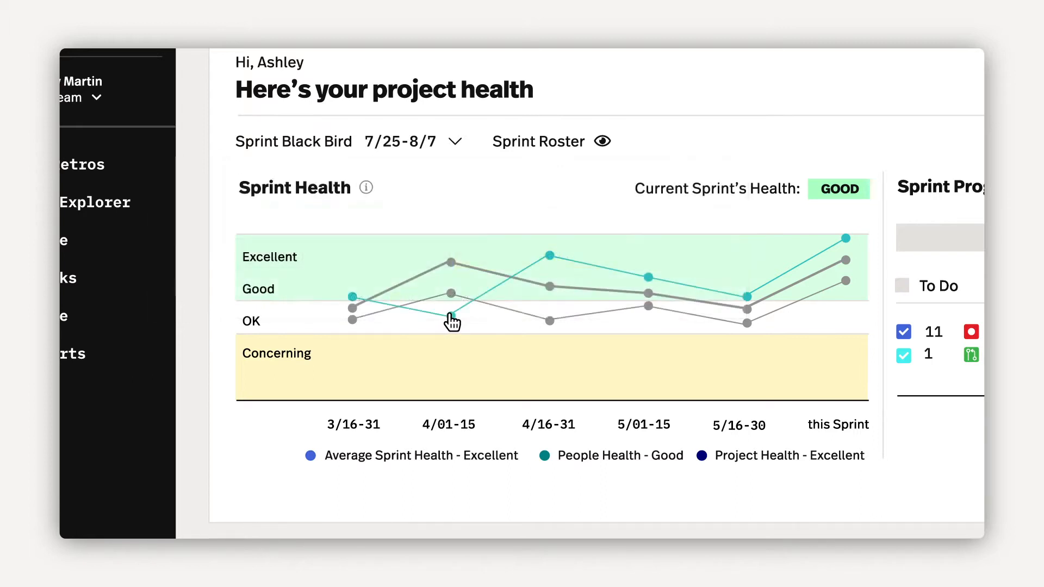
mouse_move(451, 318)
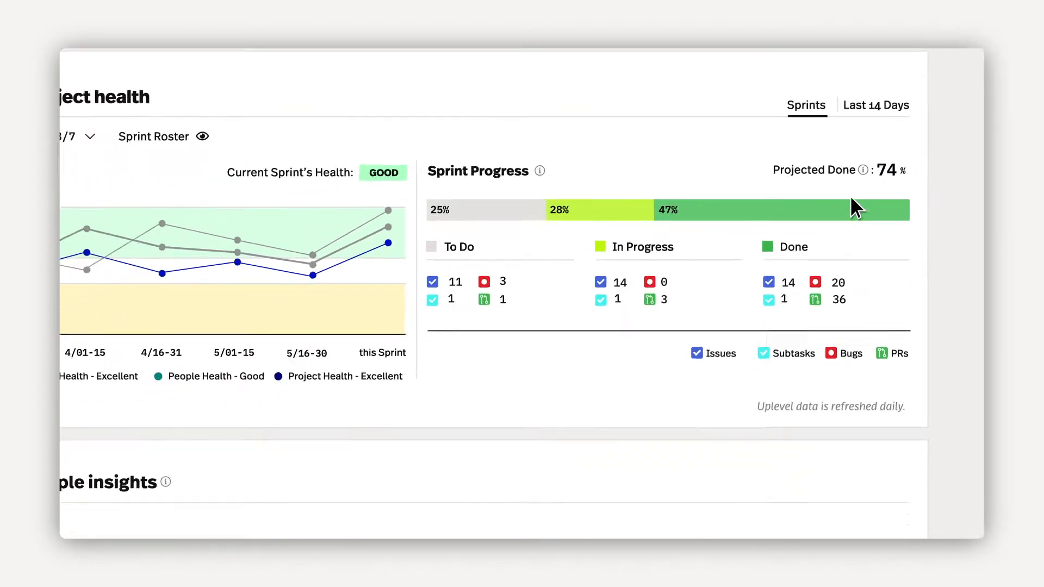
scroll("down", 3)
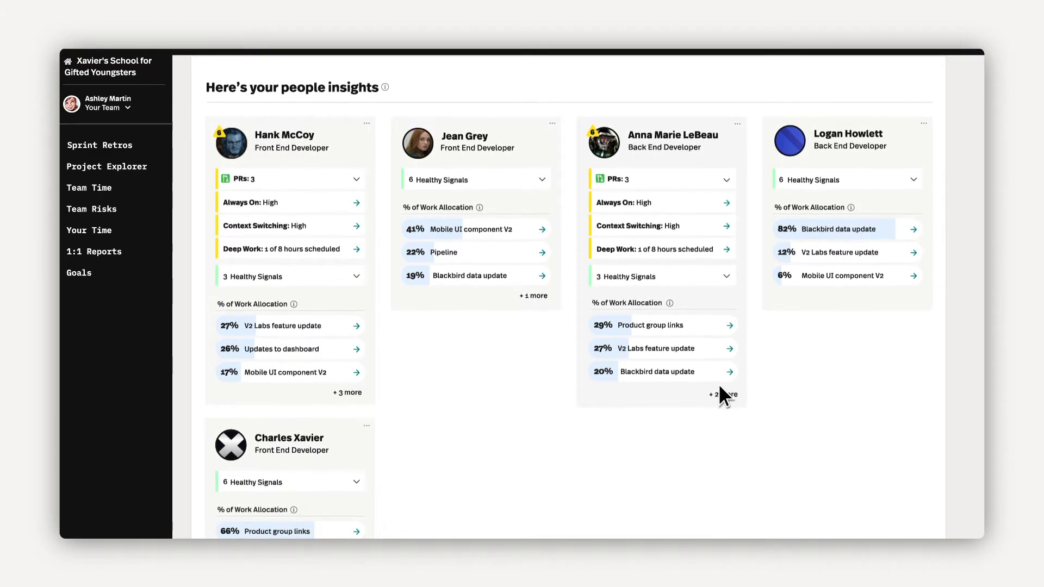
left_click(723, 394)
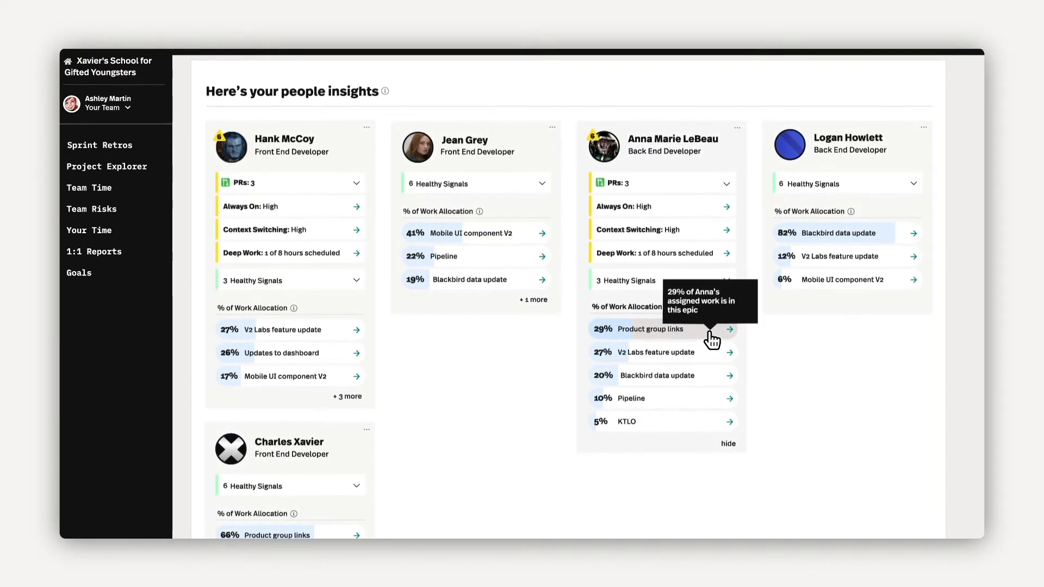
left_click(726, 183)
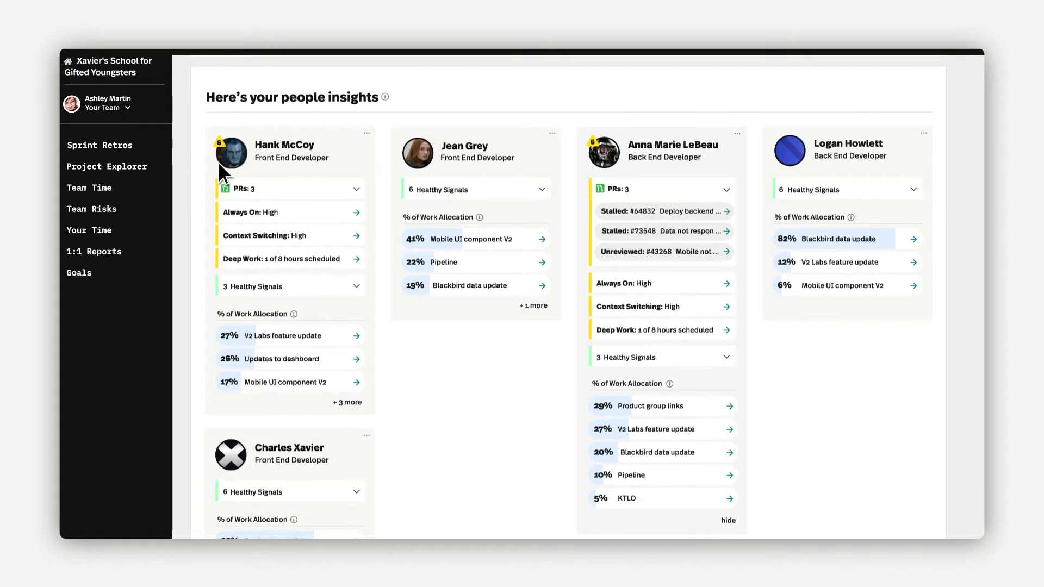
left_click(107, 166)
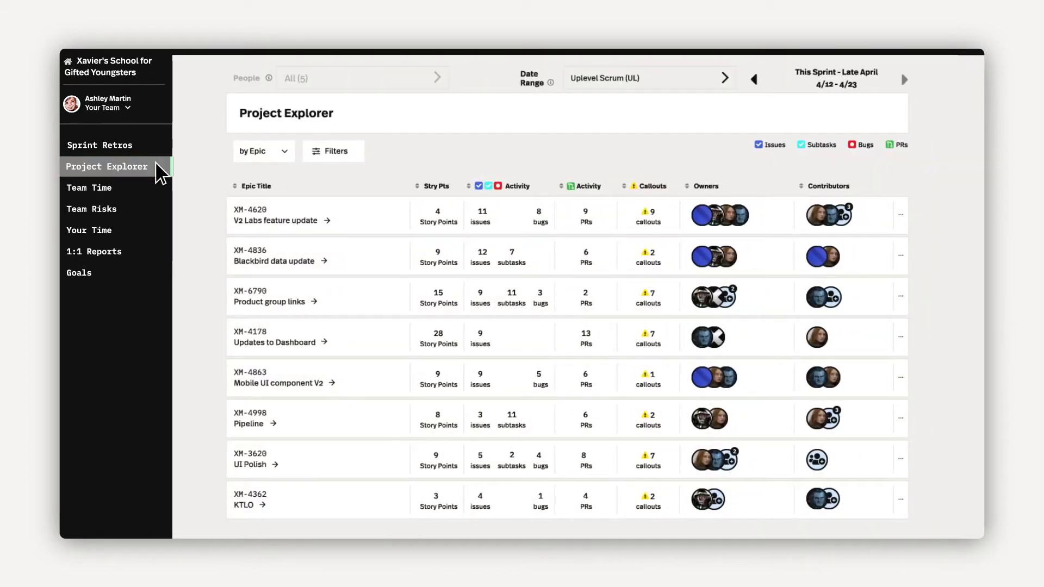
Open the Blackbird data update epic and scroll to its Jira tickets and associated PRs
left_click(274, 261)
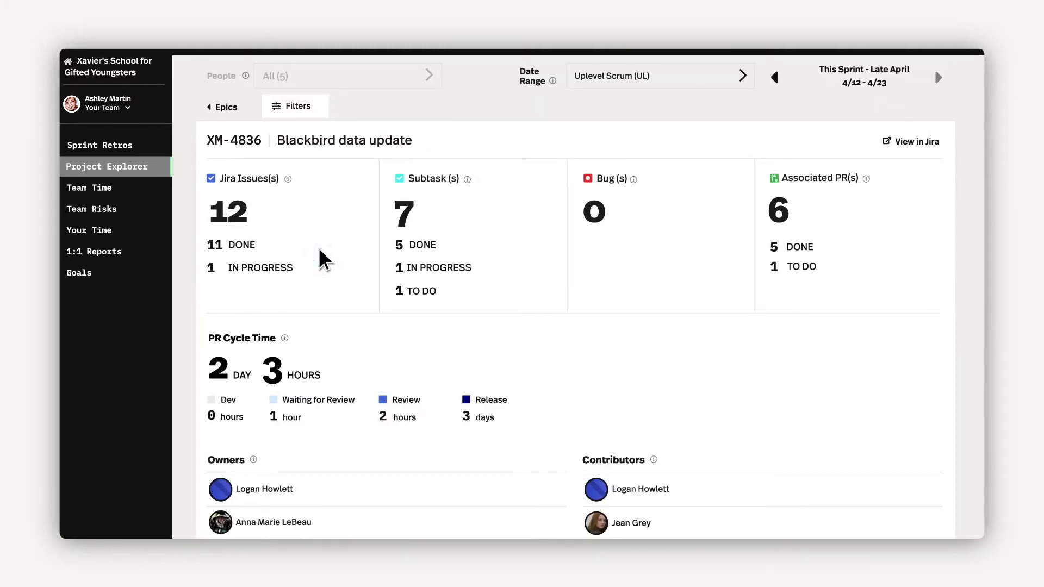
scroll("down", 3)
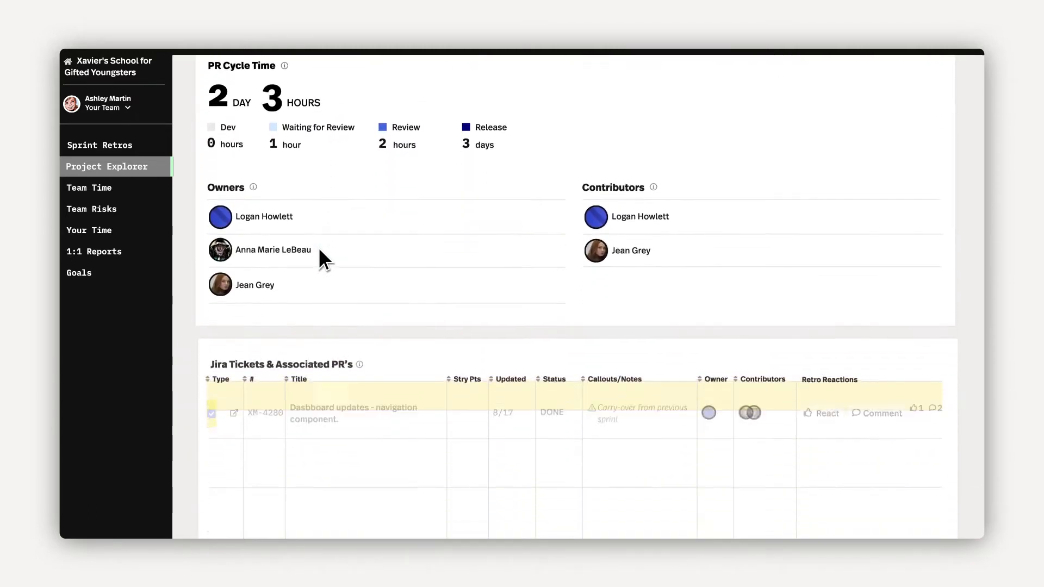
scroll("down", 3)
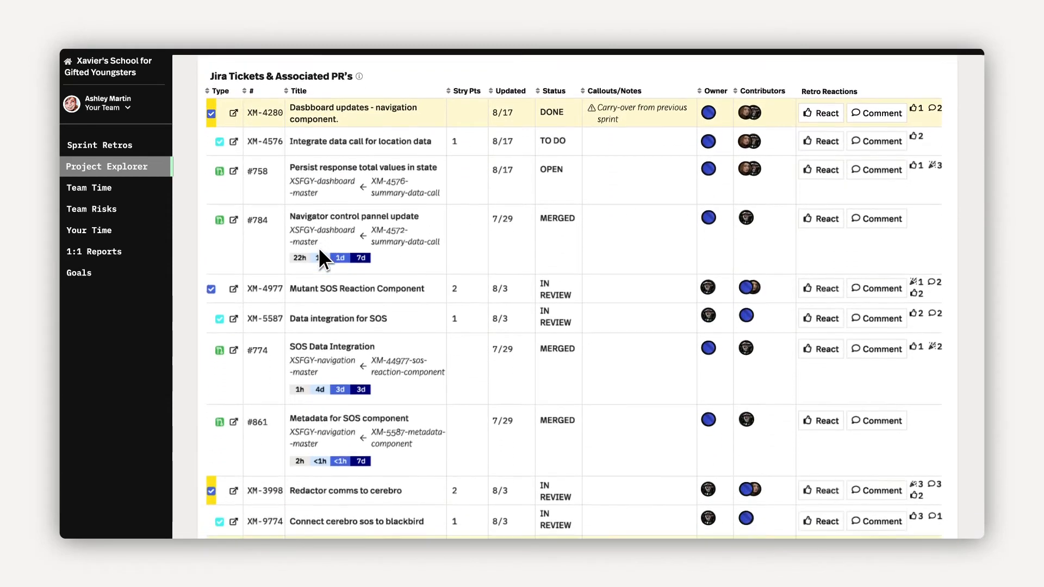
mouse_move(322, 258)
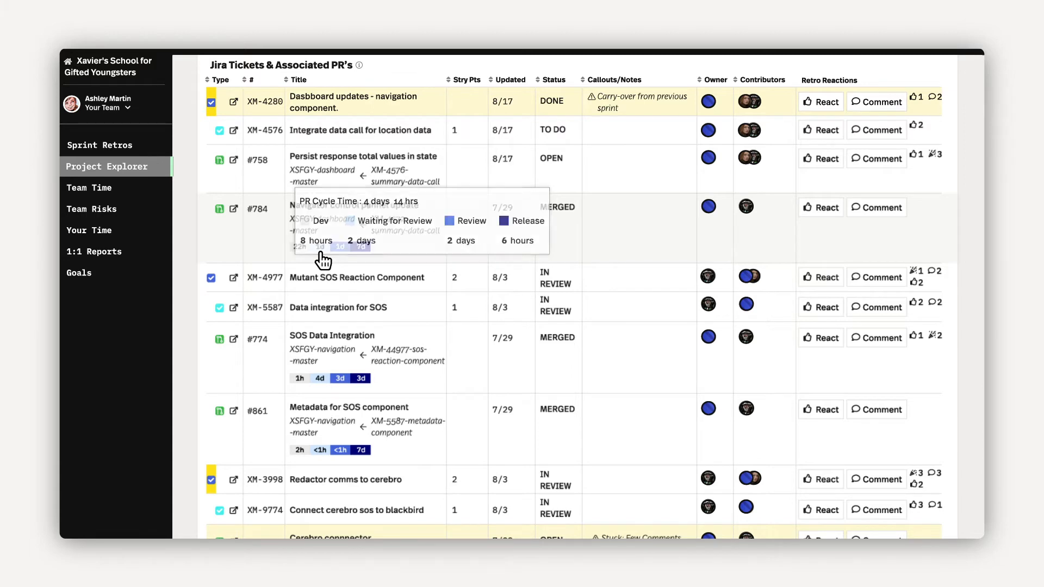
mouse_move(80, 76)
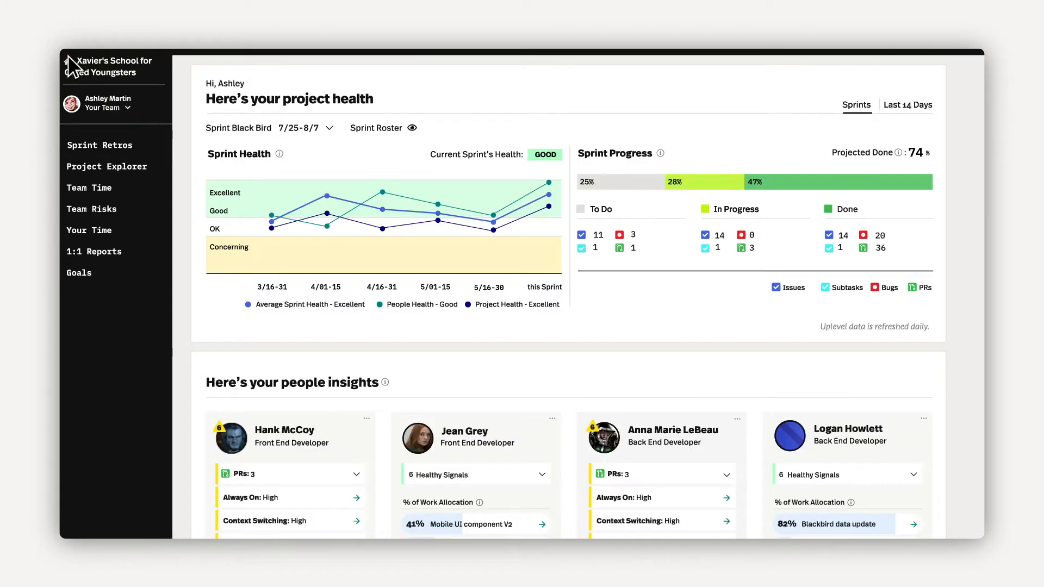
Scroll through Hank McCoy's 1:1 report covering time distribution, bandwidth and career-goal alignment
scroll("down", 3)
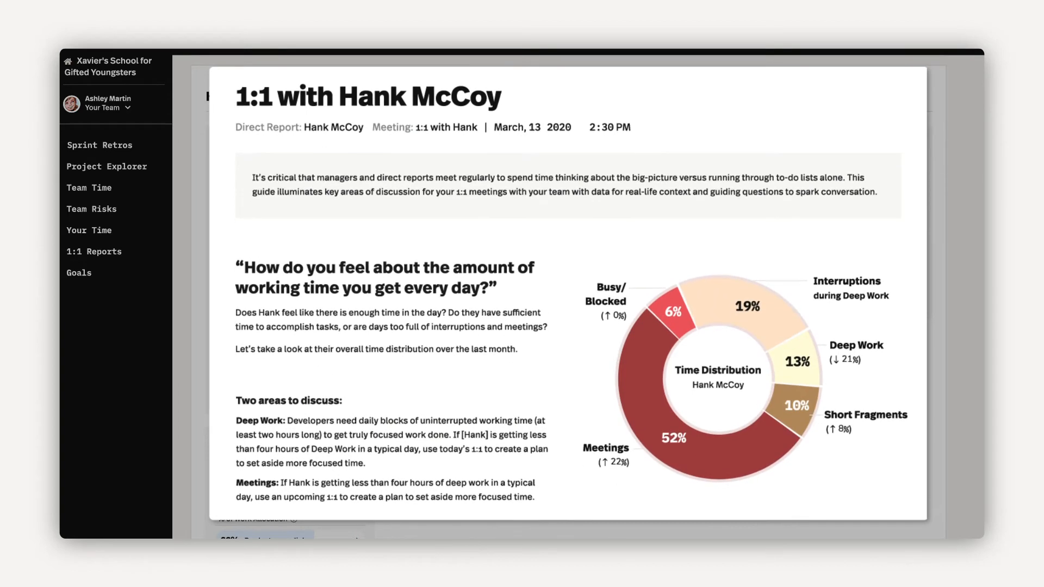
scroll("down", 3)
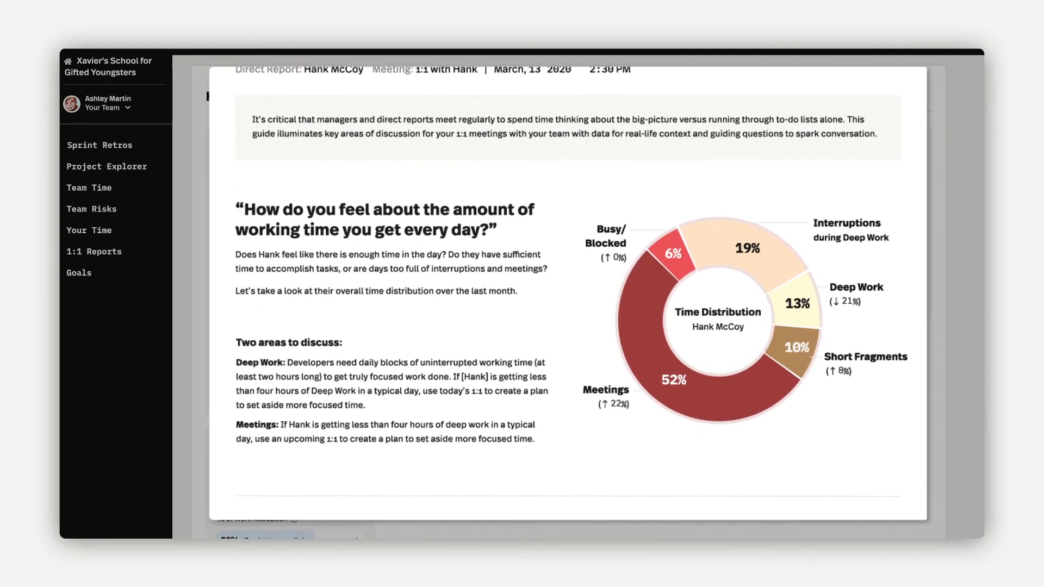
scroll("down", 3)
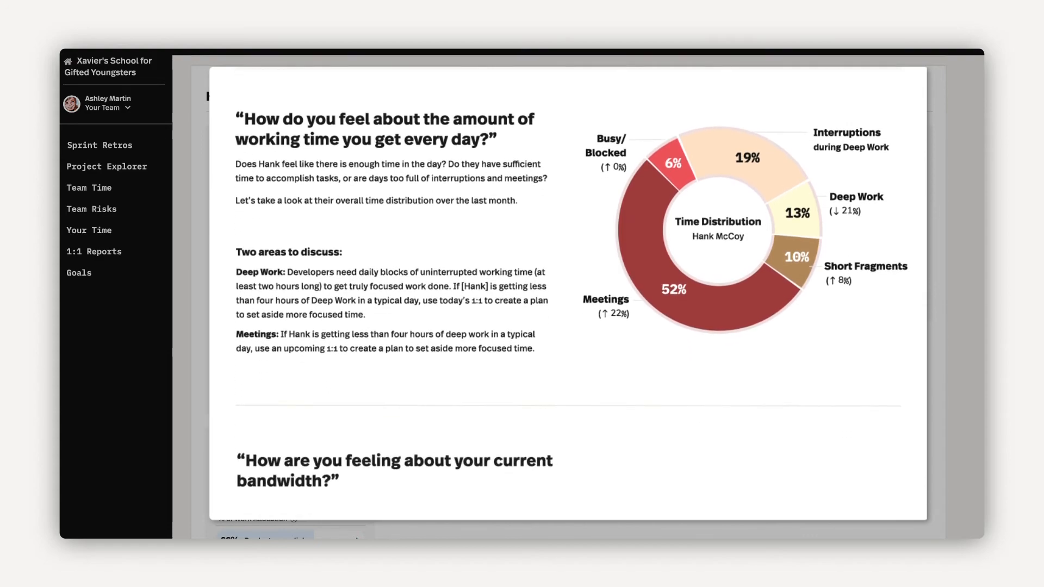
scroll("down", 3)
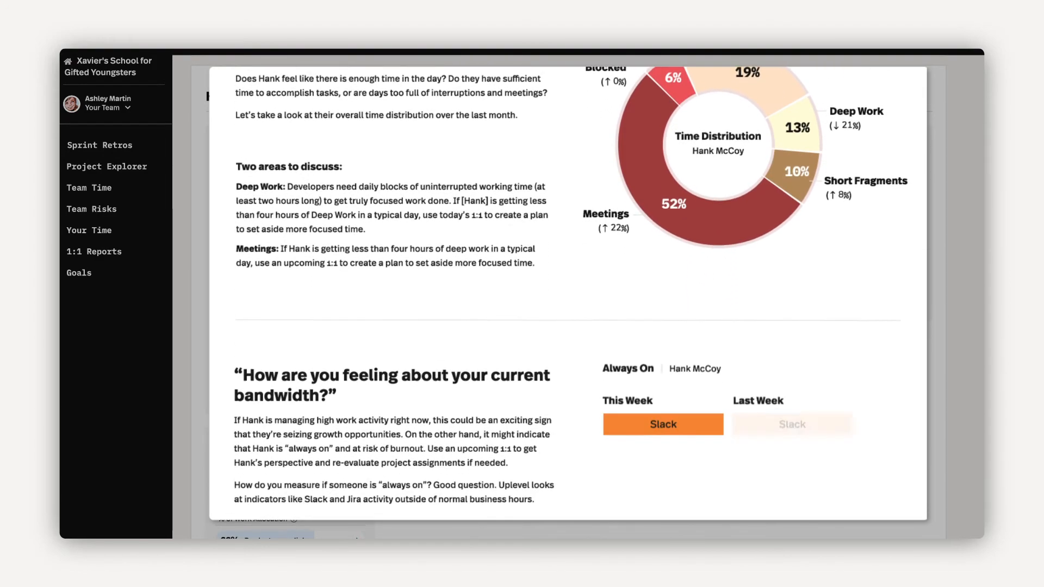
scroll("down", 3)
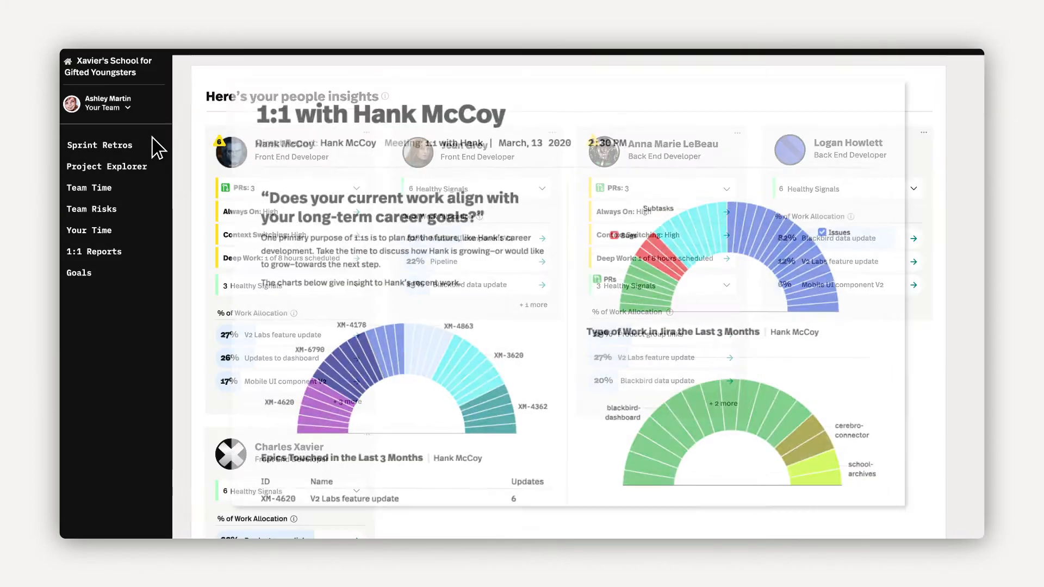
Open Sprint Retros, scroll to Things to look into, and expand Health Trend Analysis
left_click(100, 145)
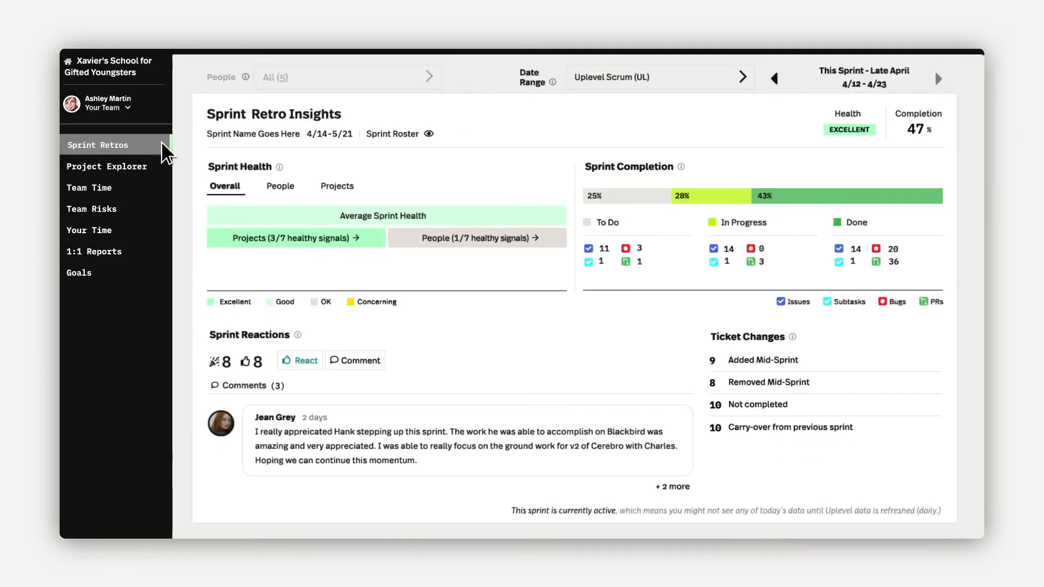
scroll("down", 3)
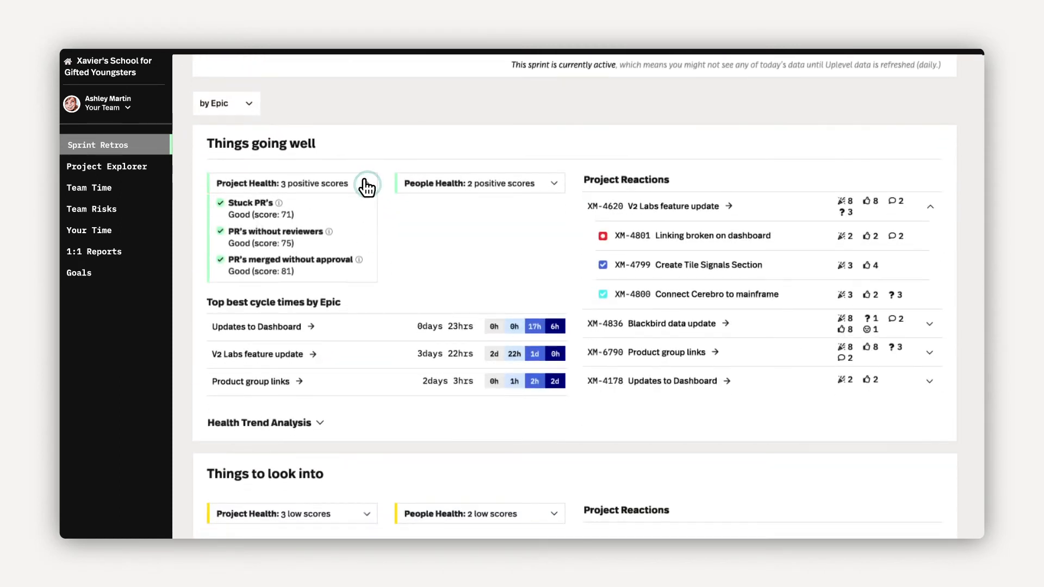
scroll("down", 3)
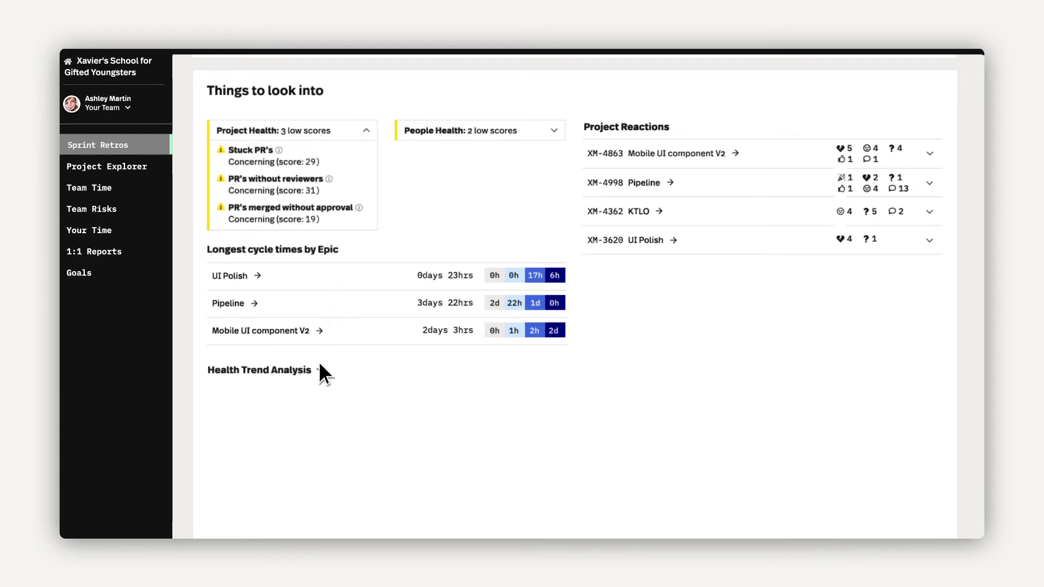
left_click(319, 370)
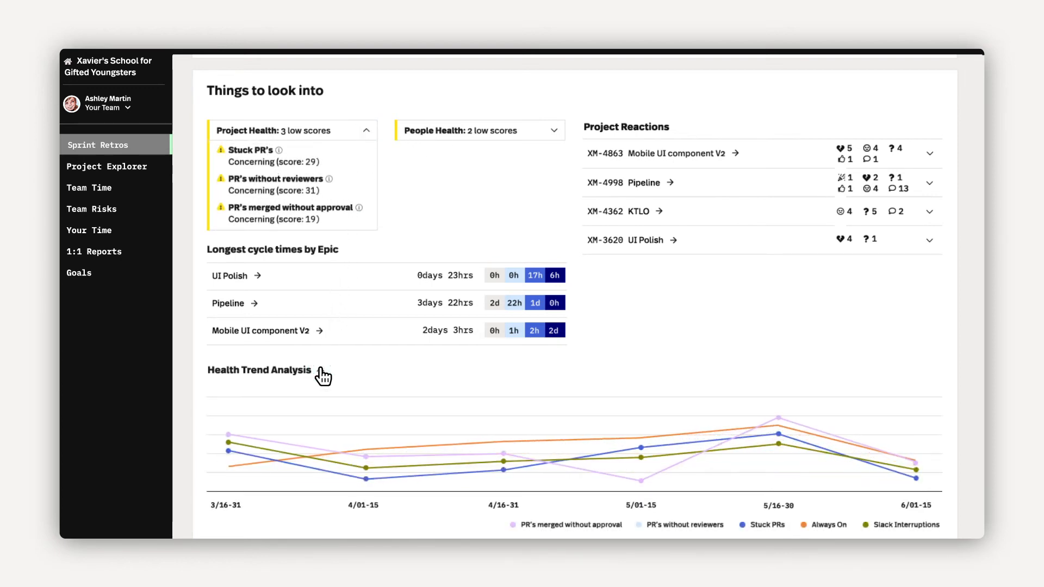
left_click(323, 370)
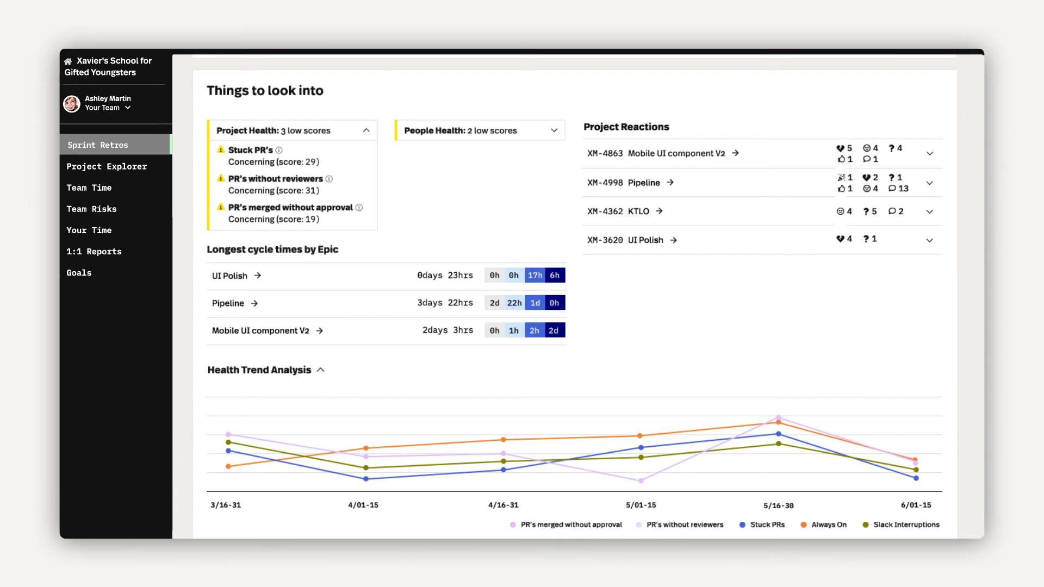